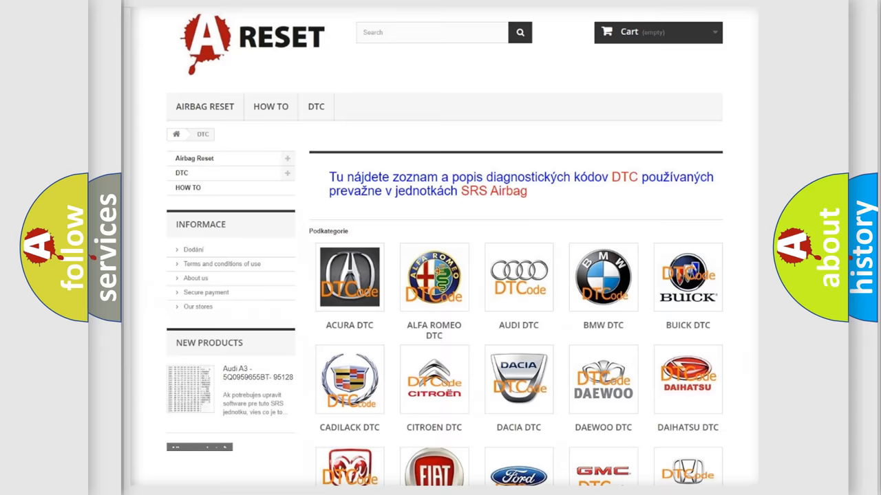
Open the LEXUS DTC logo from the car-make catalog and scroll through the Lexus code list
scroll(down, 3)
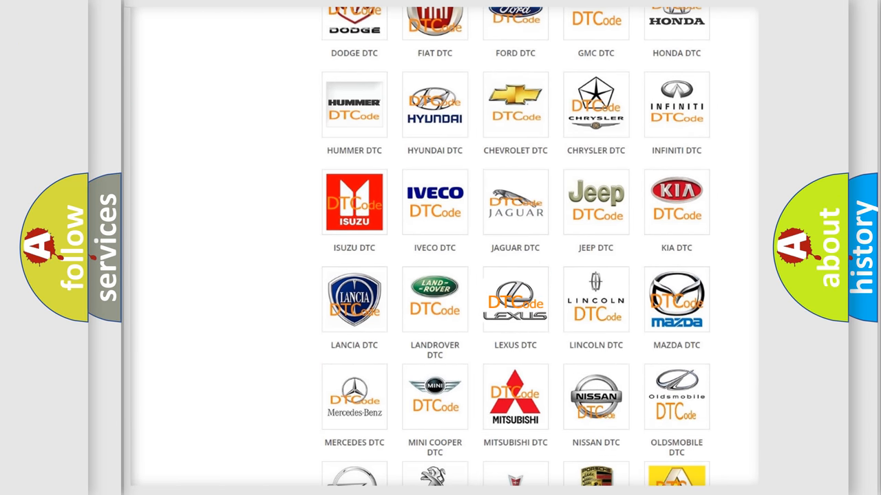
click(515, 299)
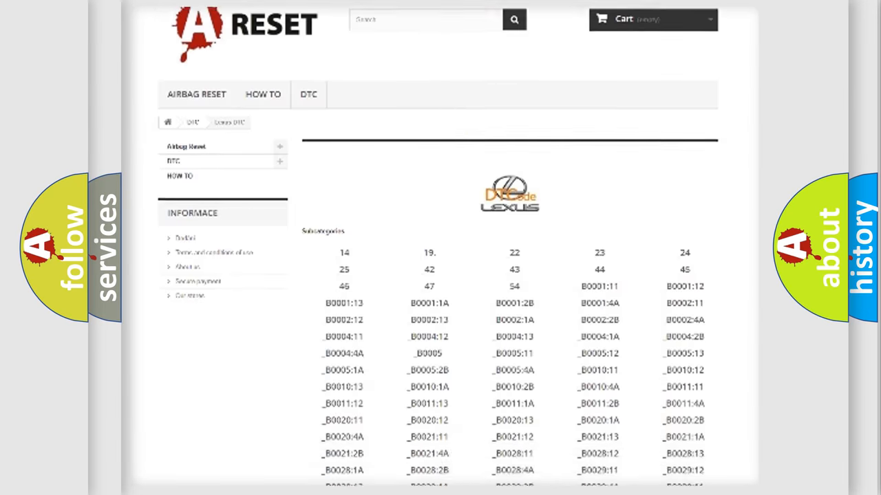
scroll(down, 3)
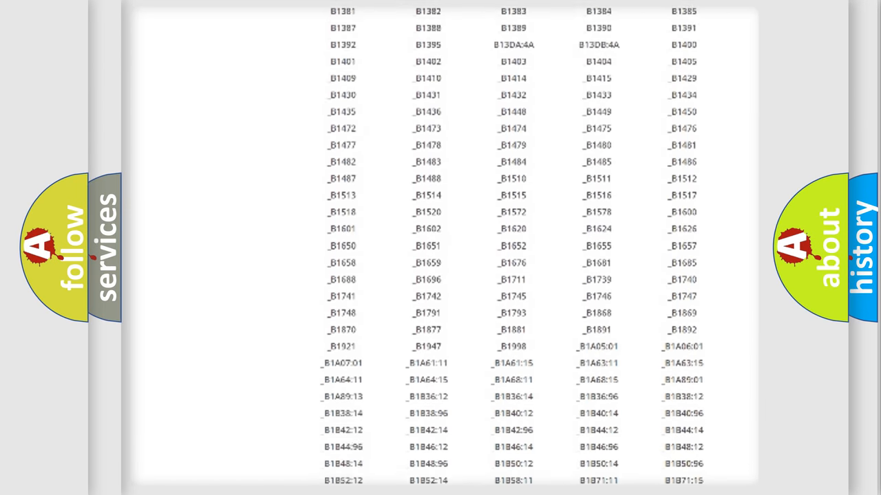
scroll(up, 3)
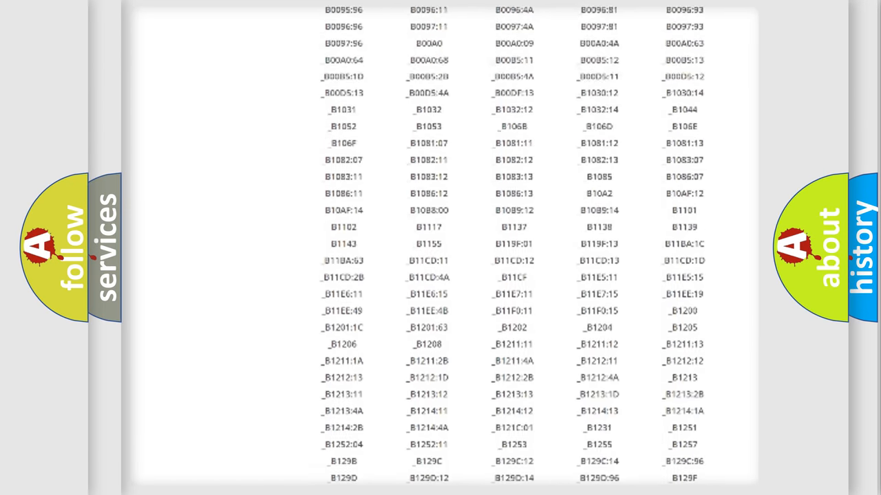
scroll(up, 3)
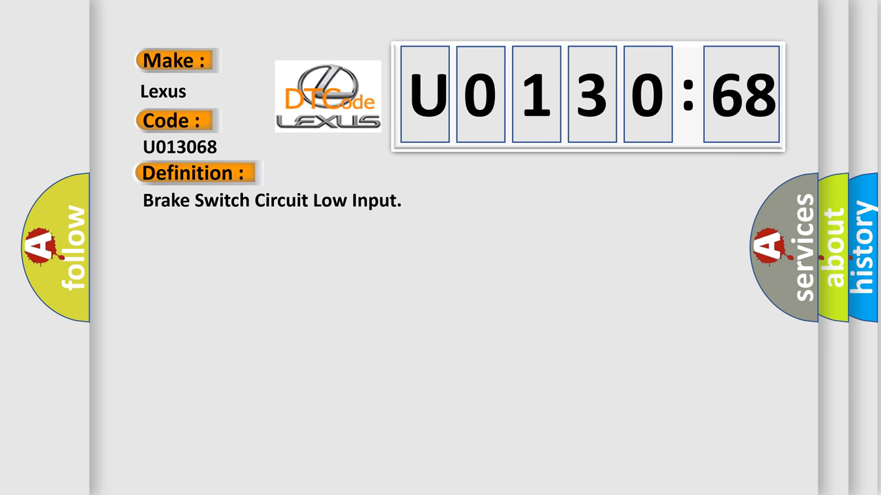
Show the Description, then the Cause text on the U0130:68 brake switch card
click(357, 173)
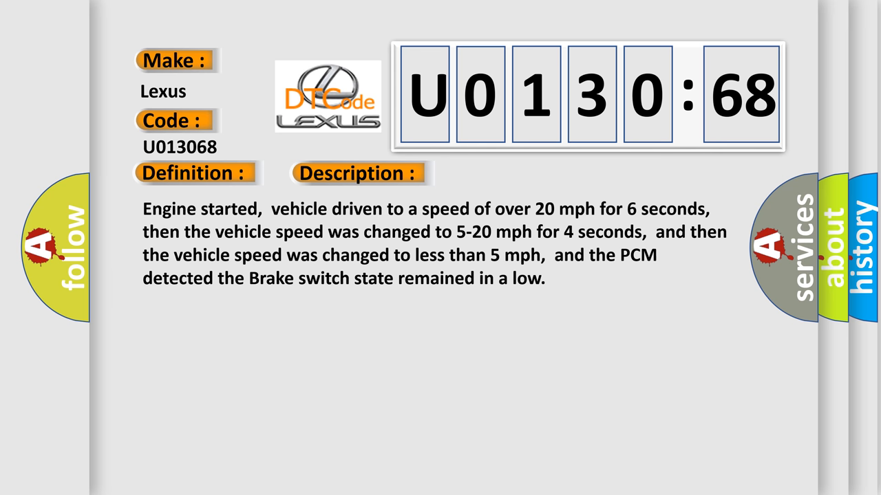
click(506, 173)
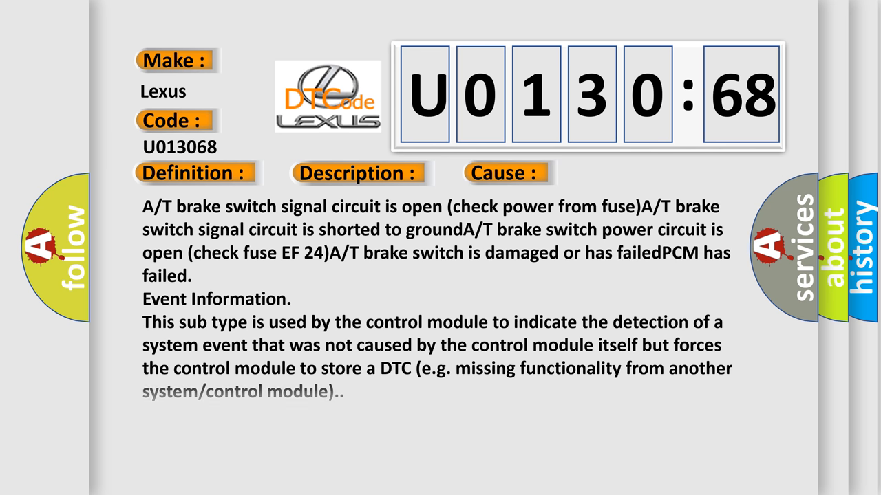